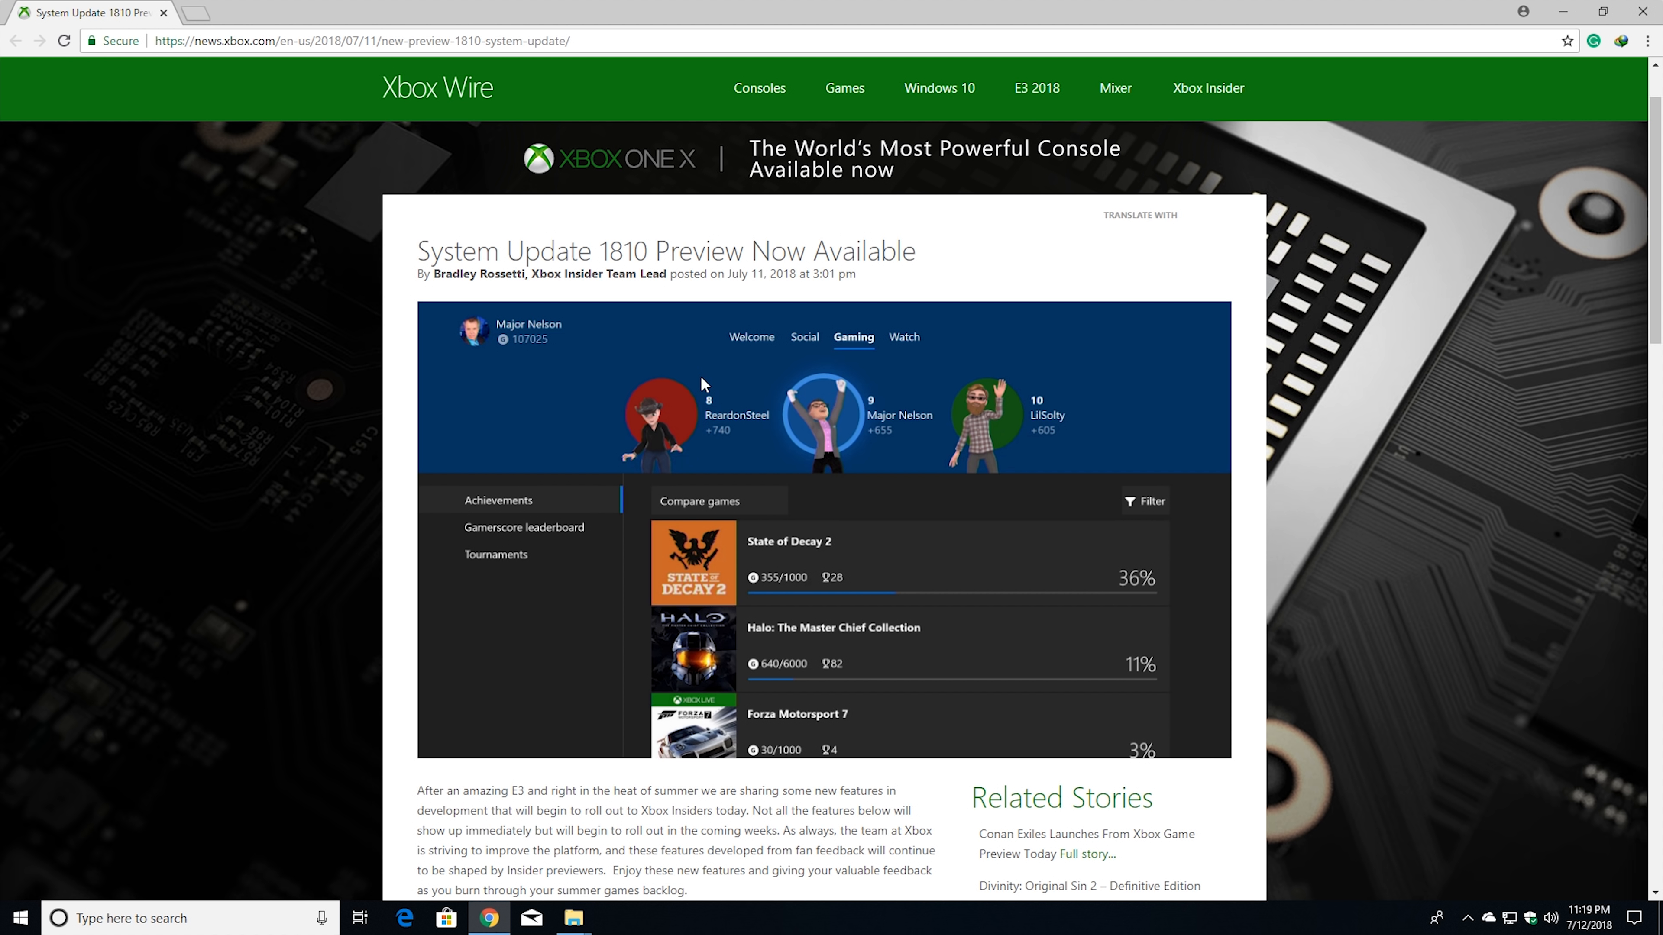
mouse_move(707, 384)
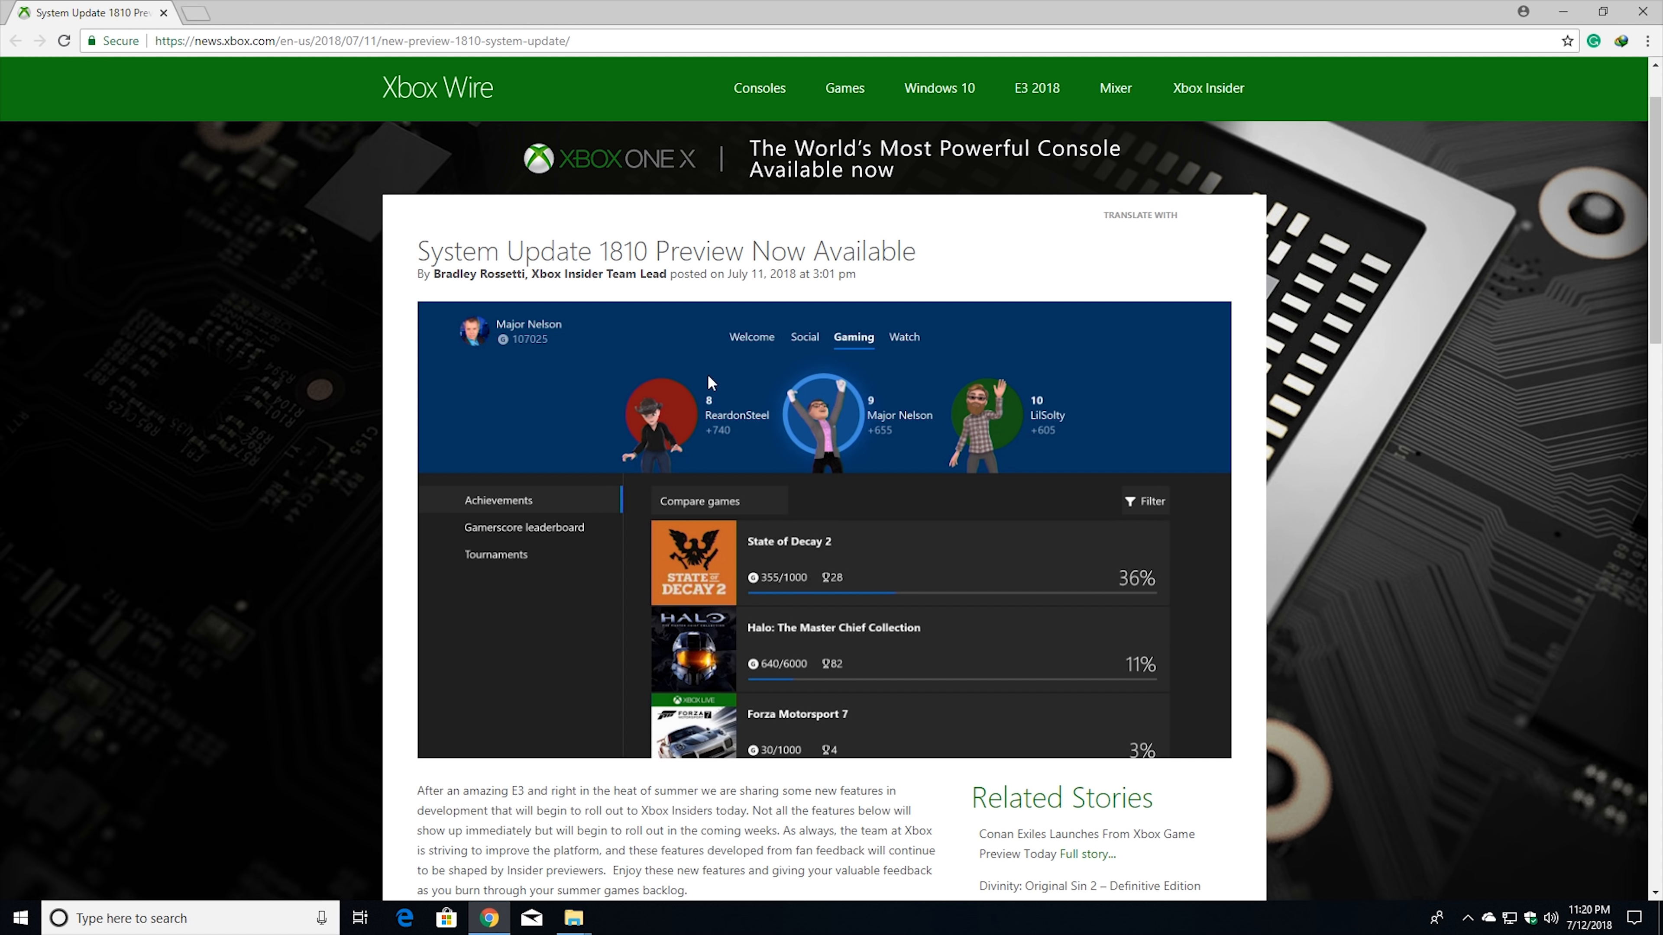
mouse_move(567, 373)
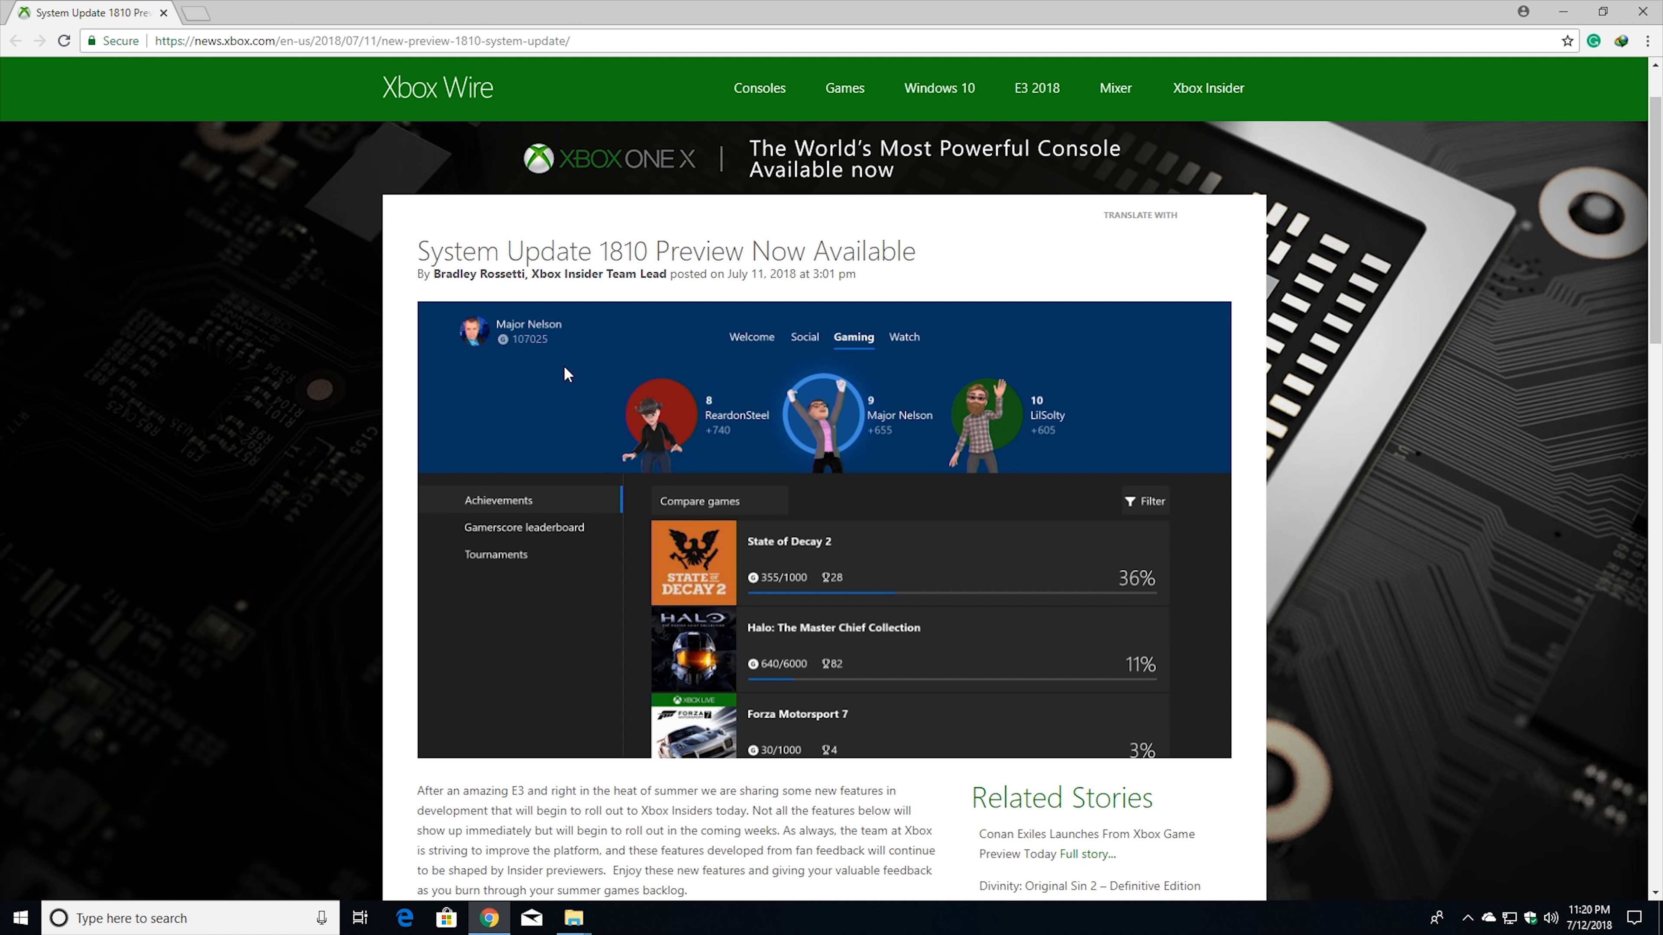
Scroll through the Dolby Vision Video Streaming section, then switch to the Origin game library
scroll(down, 3)
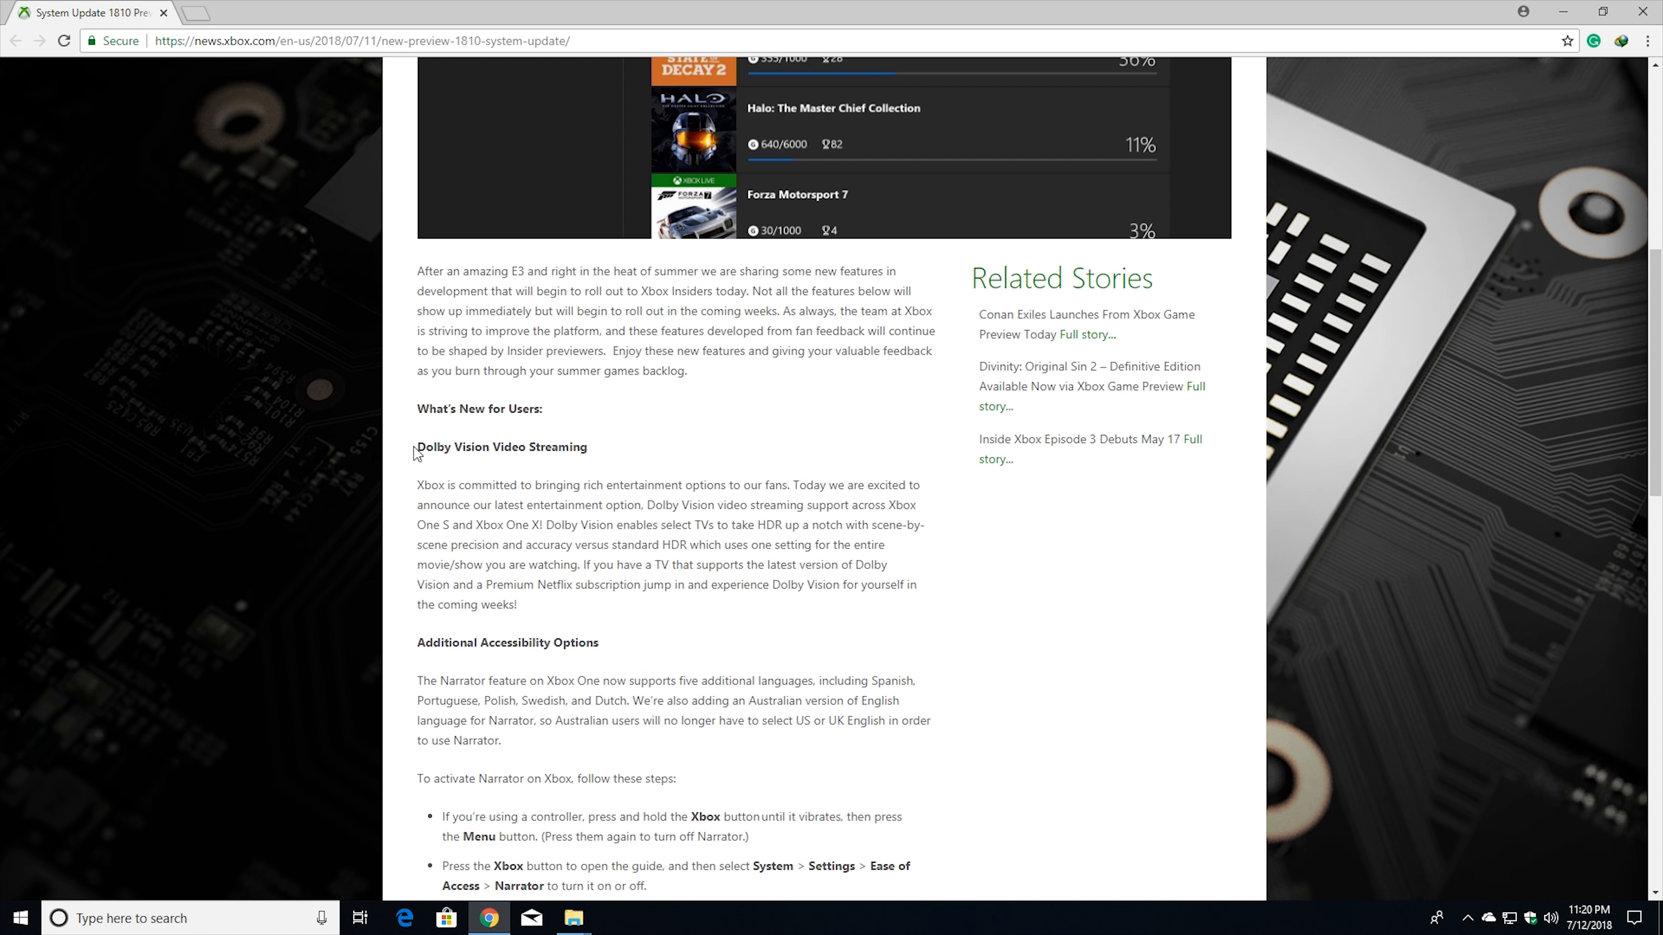
mouse_move(421, 444)
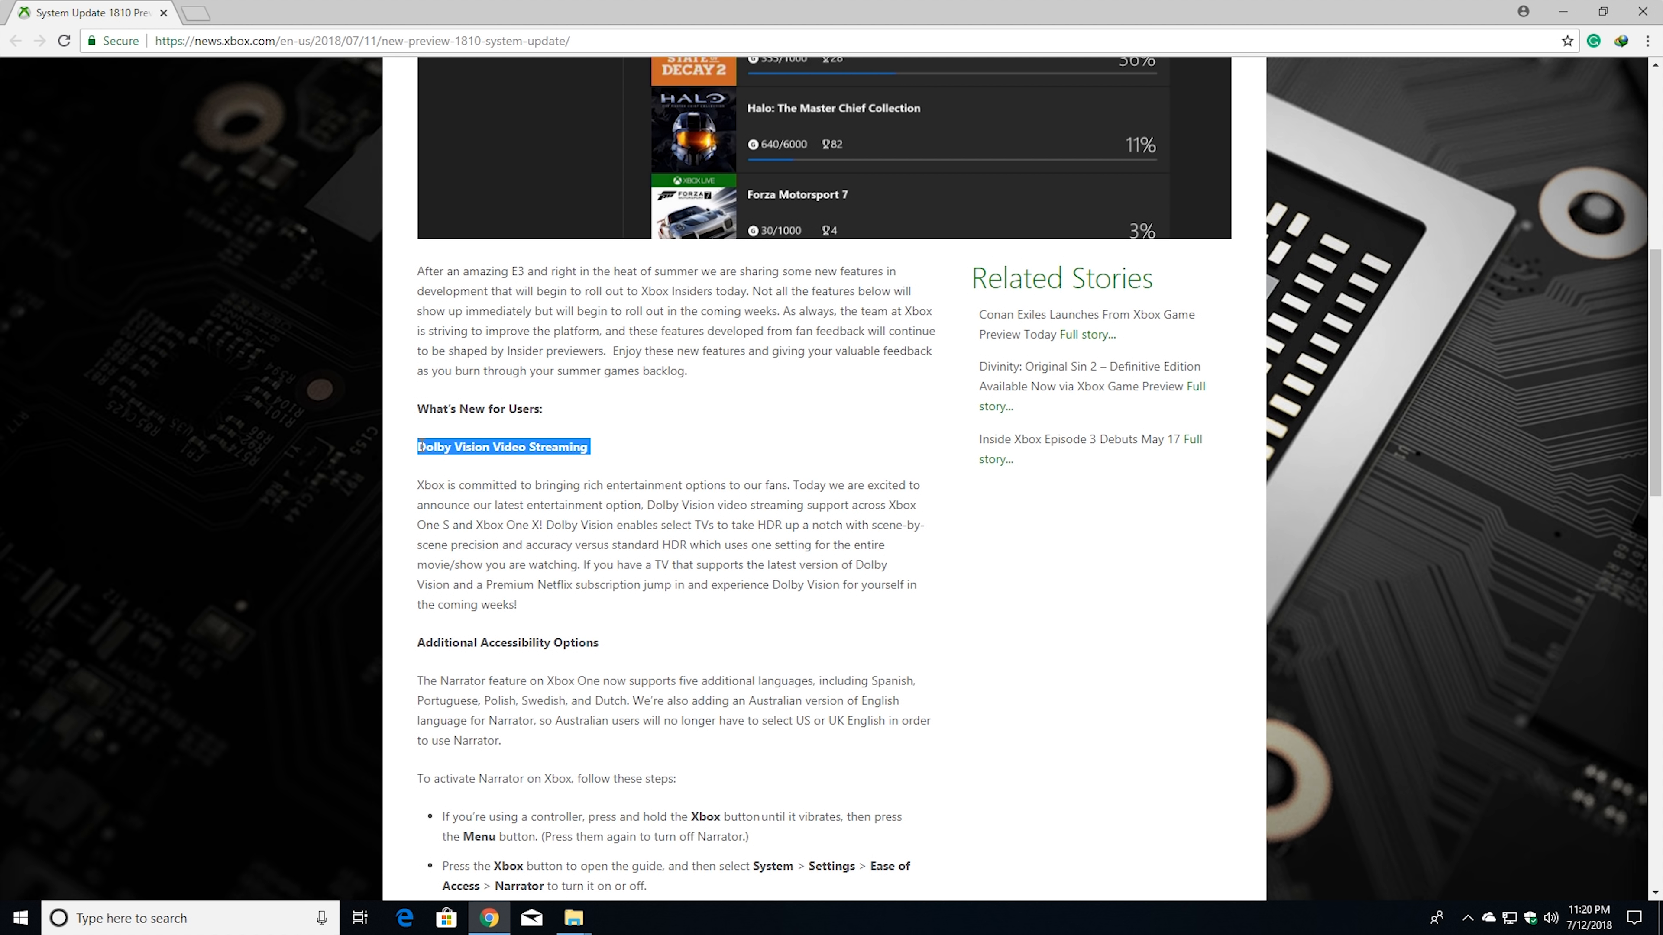
click(573, 508)
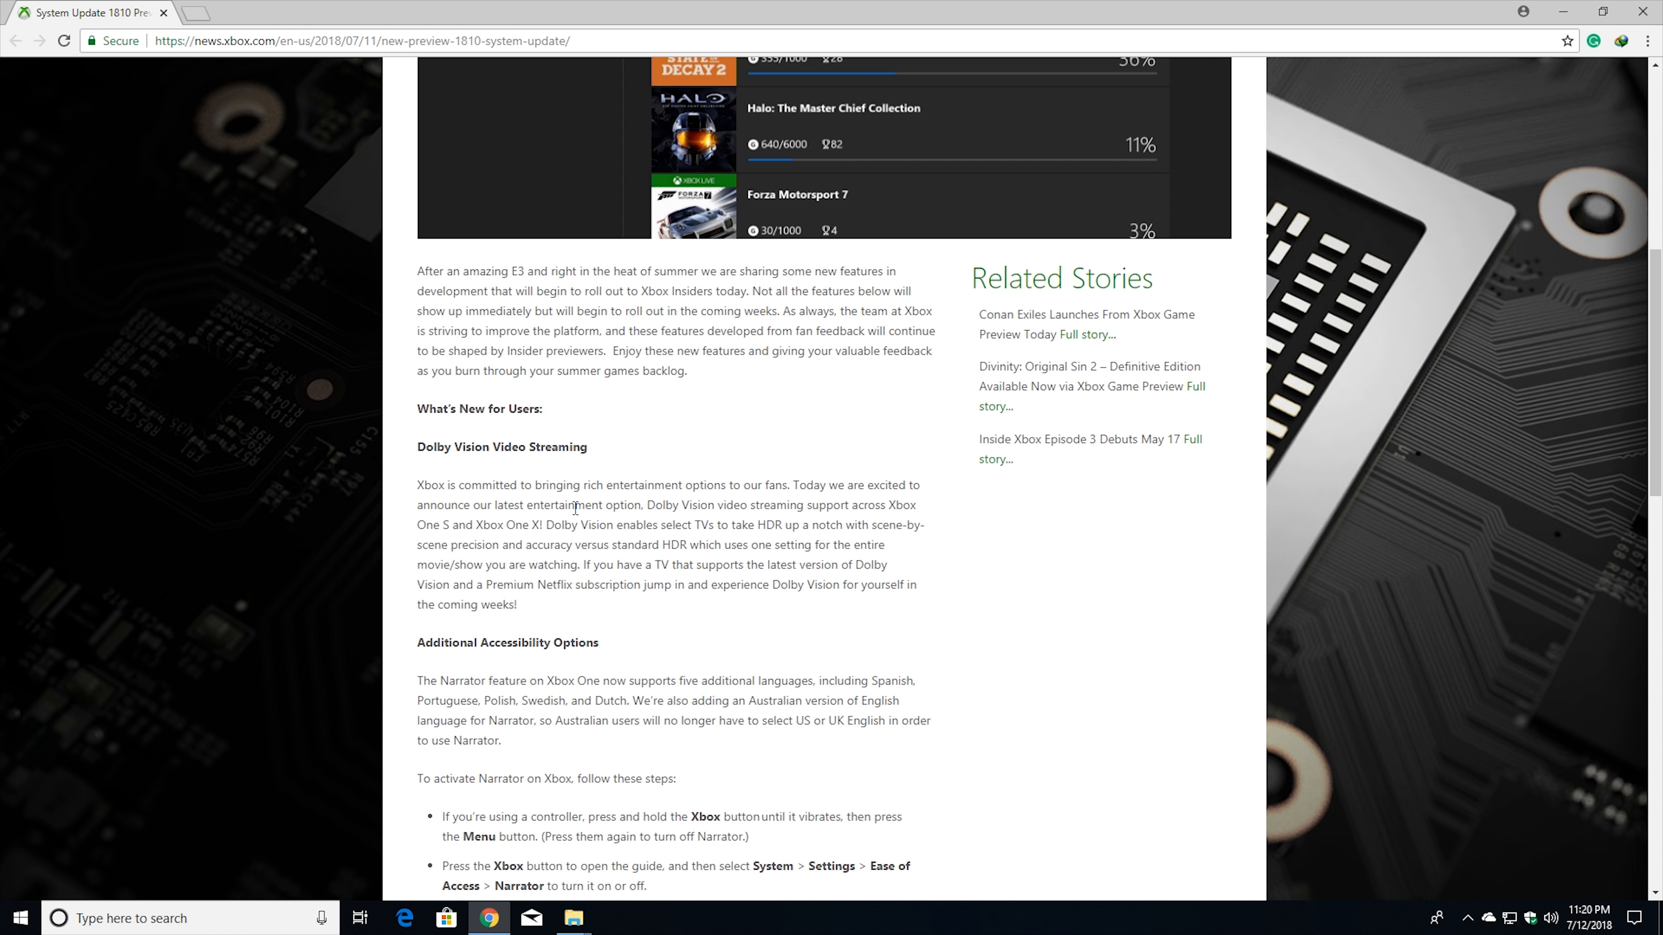
scroll(down, 3)
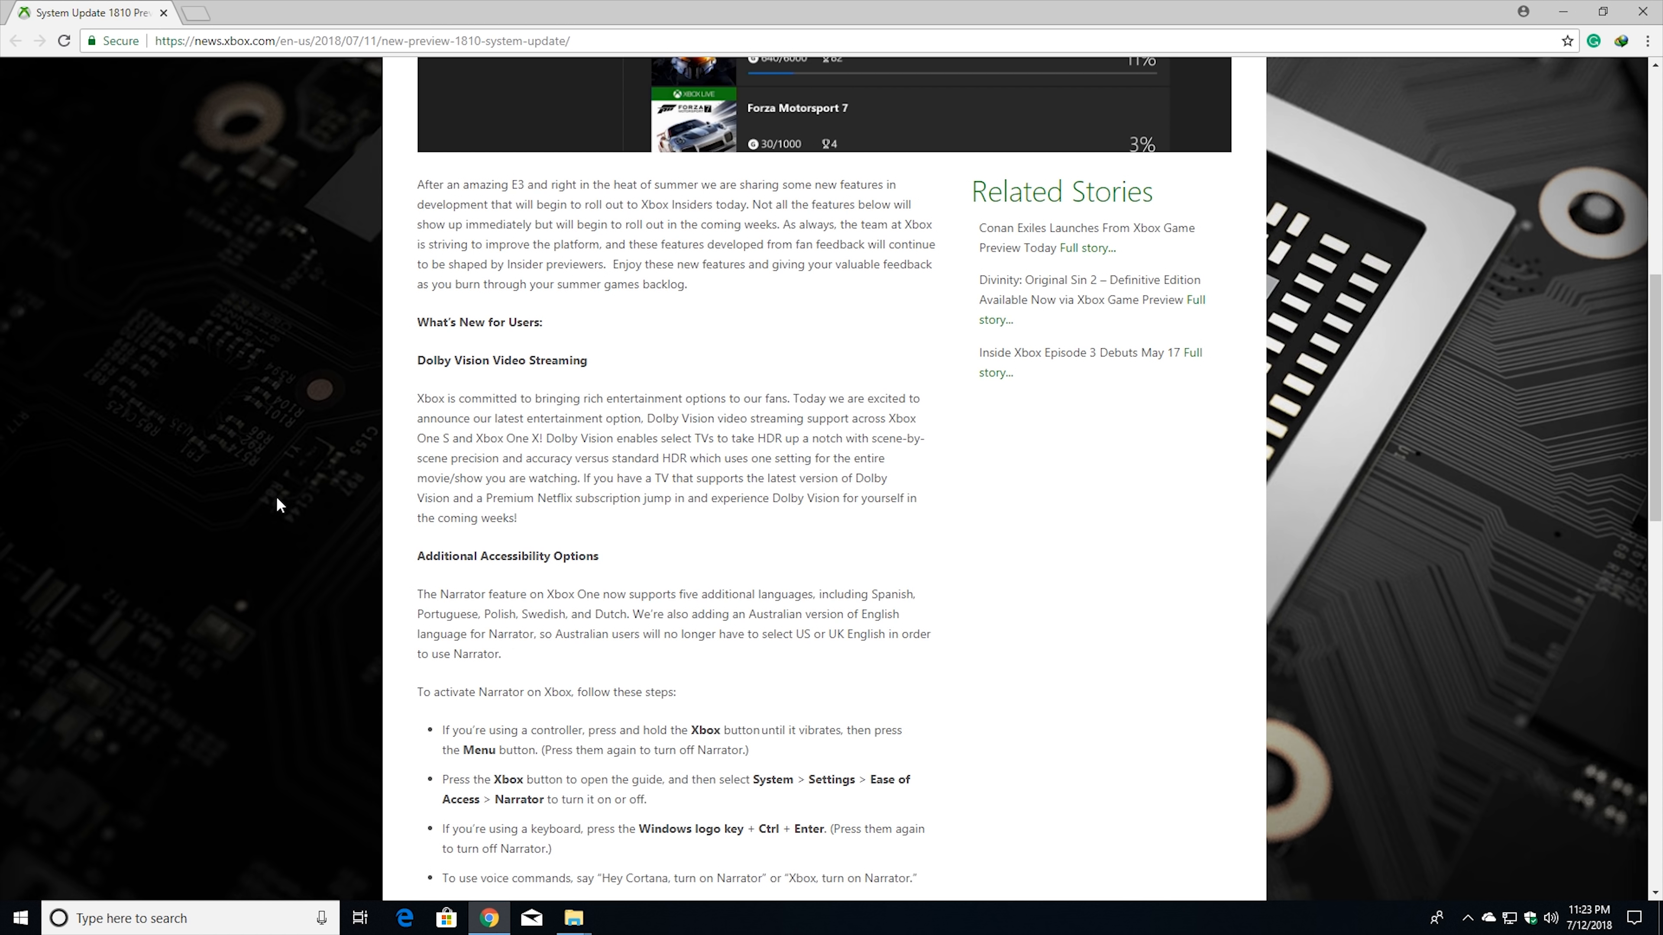
click(615, 919)
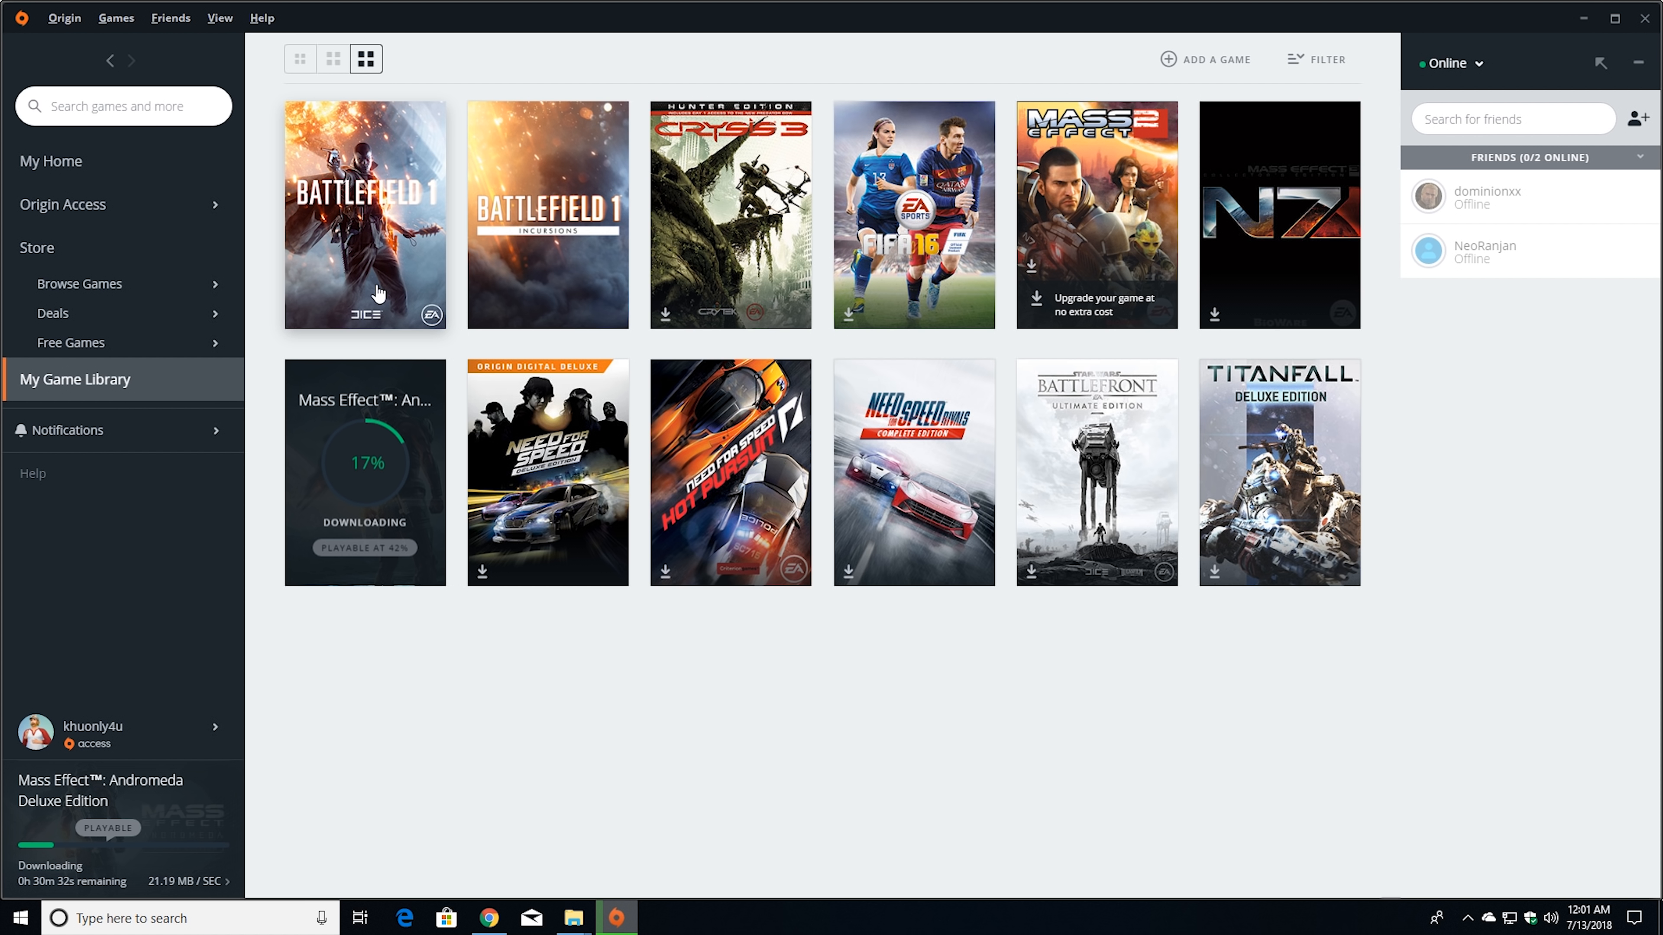
Launch Battlefield 1 from the Origin game library tile
click(365, 214)
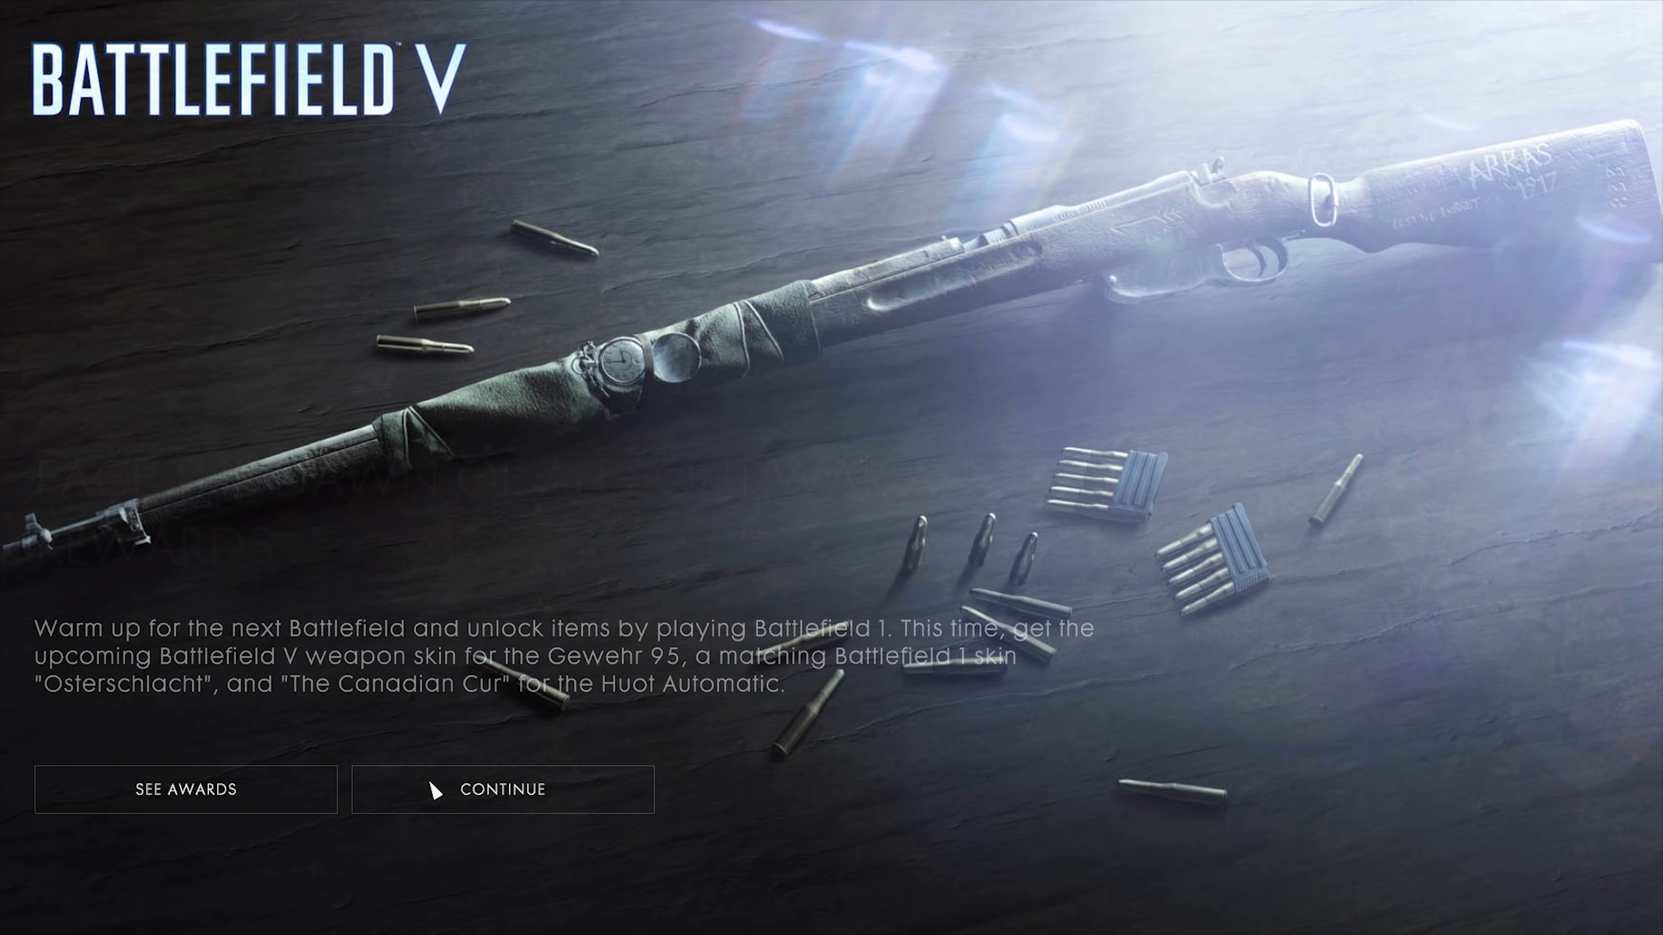
Continue past the Battlefield V promo and reach the Options menu via More
click(502, 789)
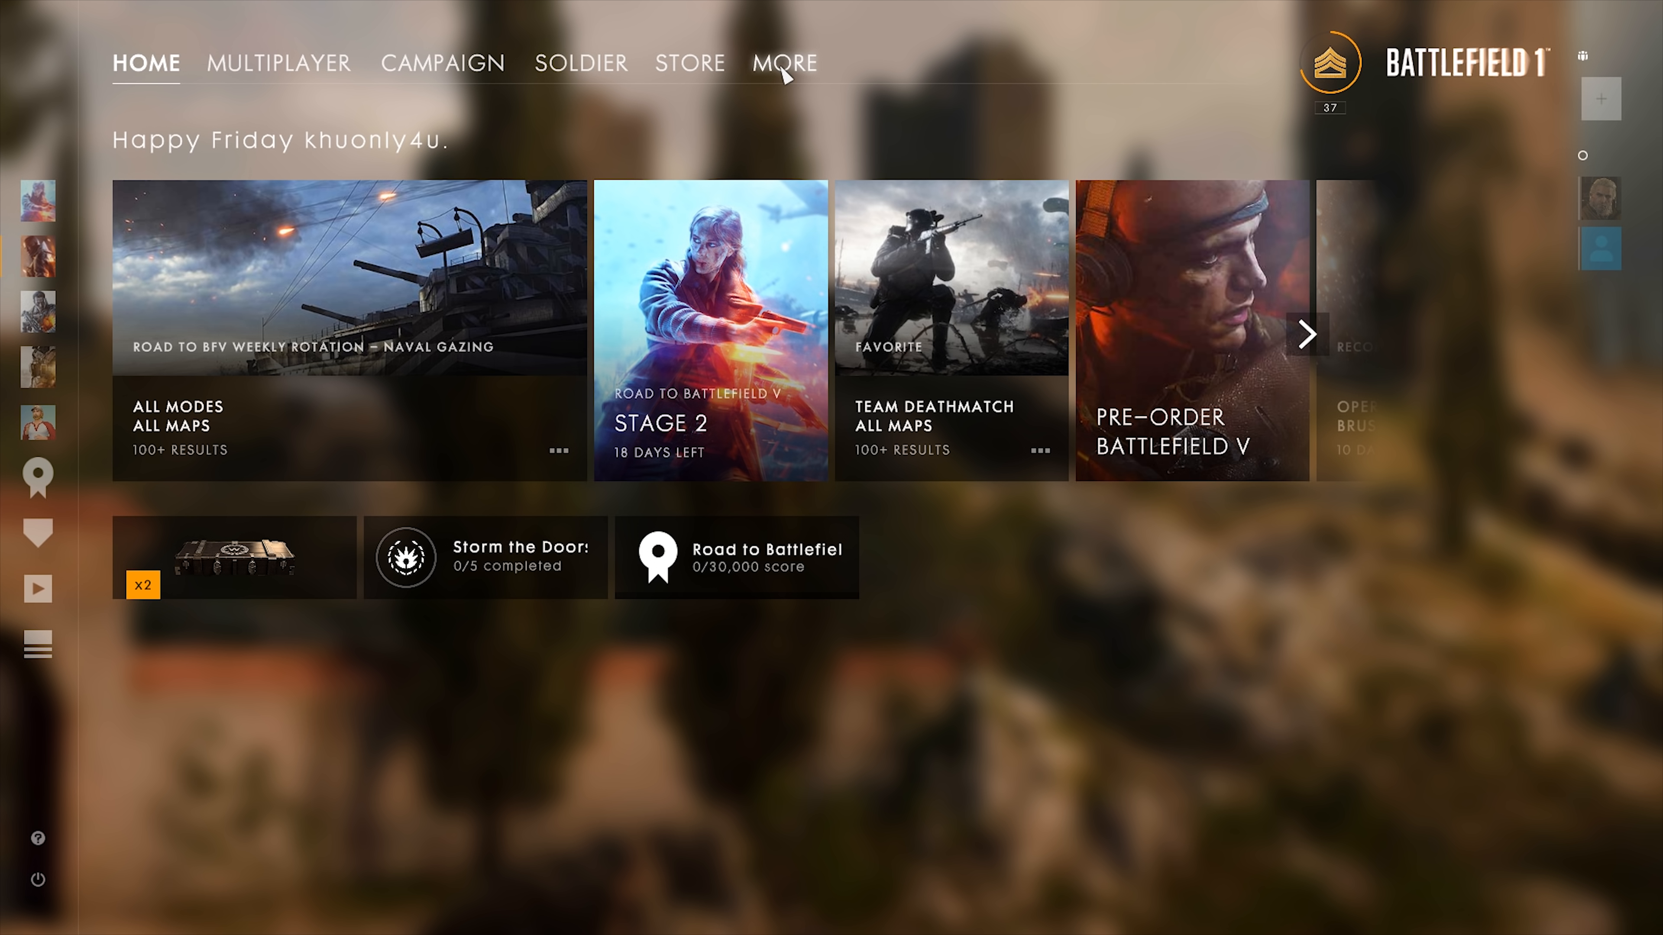
click(785, 62)
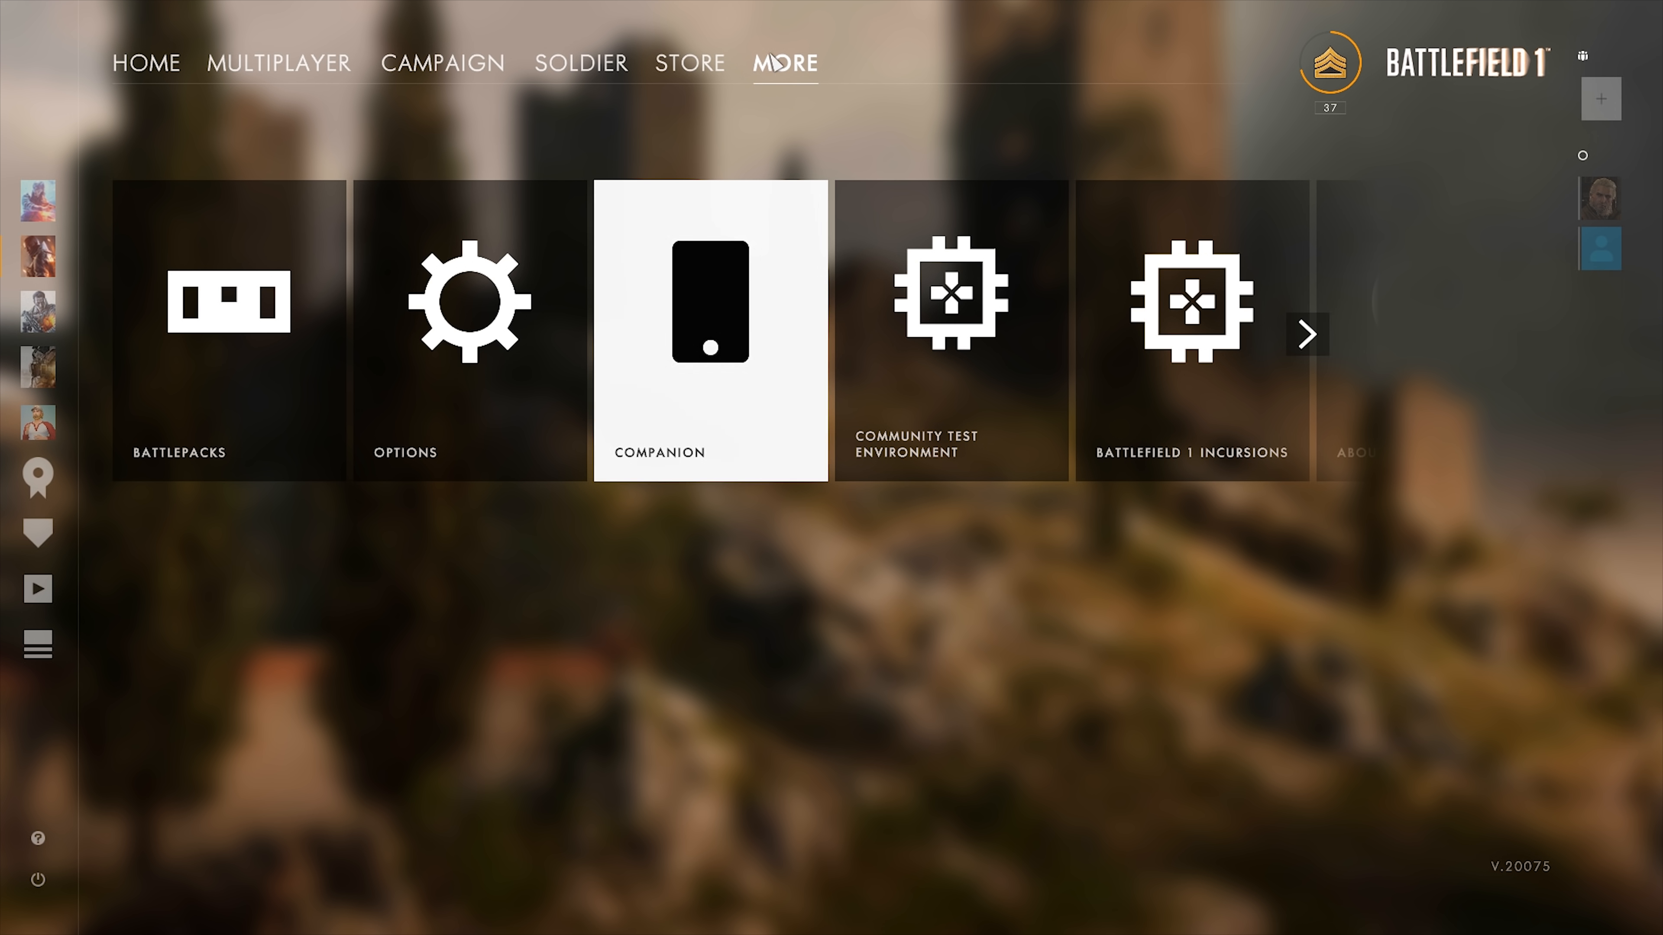
click(468, 330)
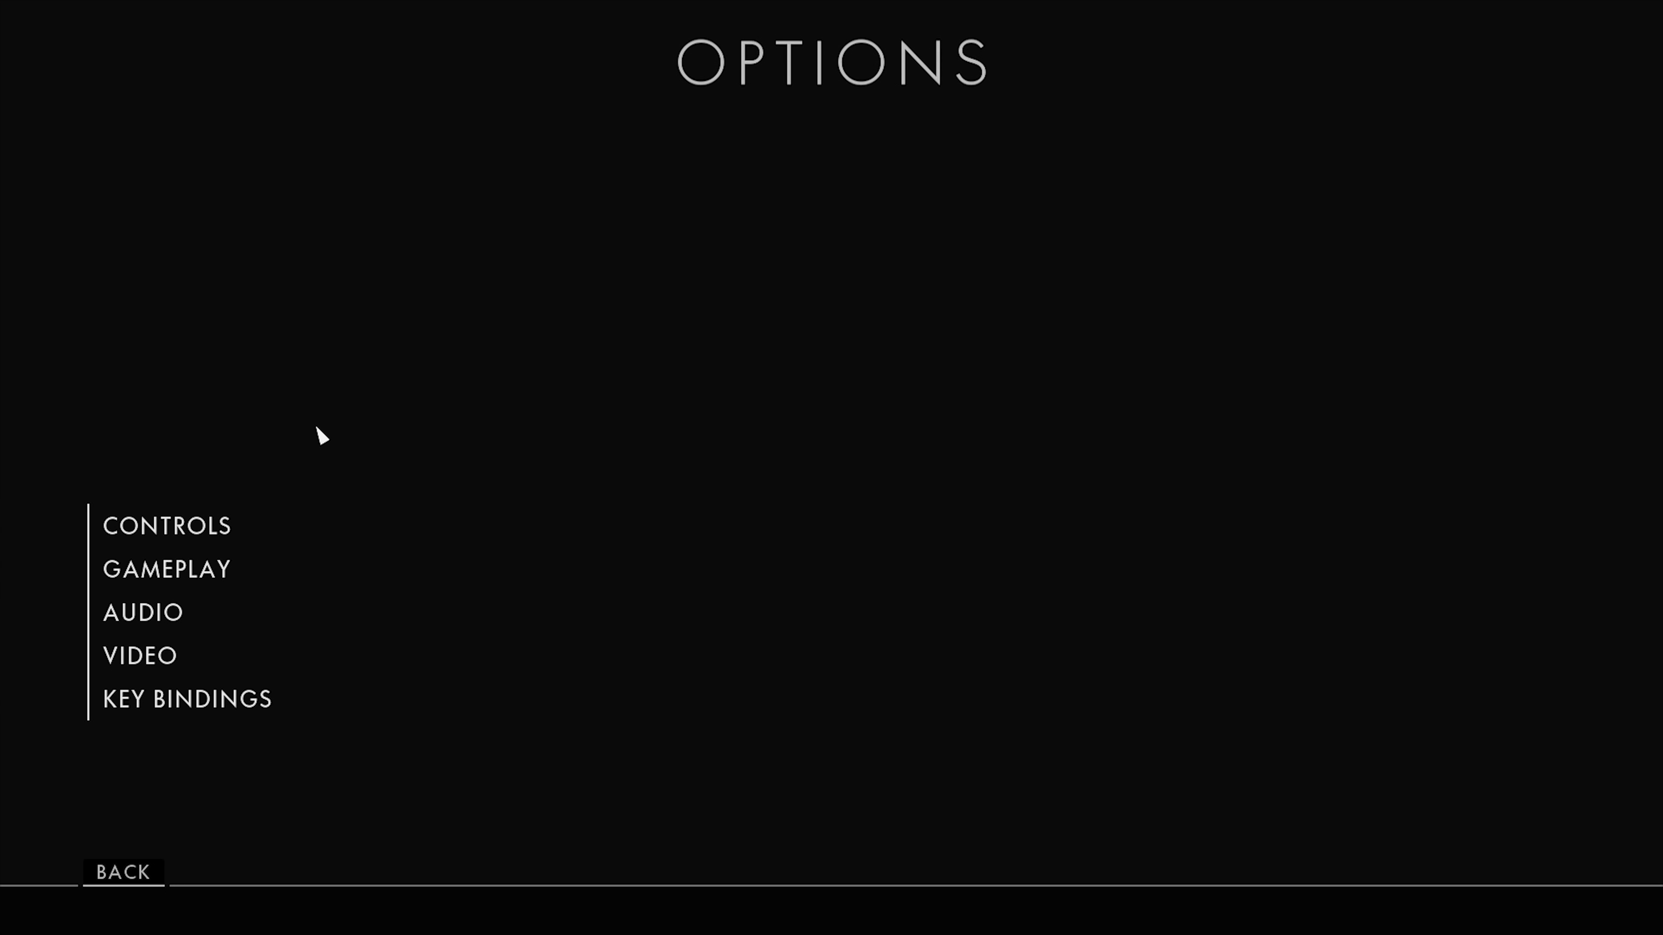
Show the Advanced video settings with High Dynamic Range Mode set to Dolby Vision
click(138, 655)
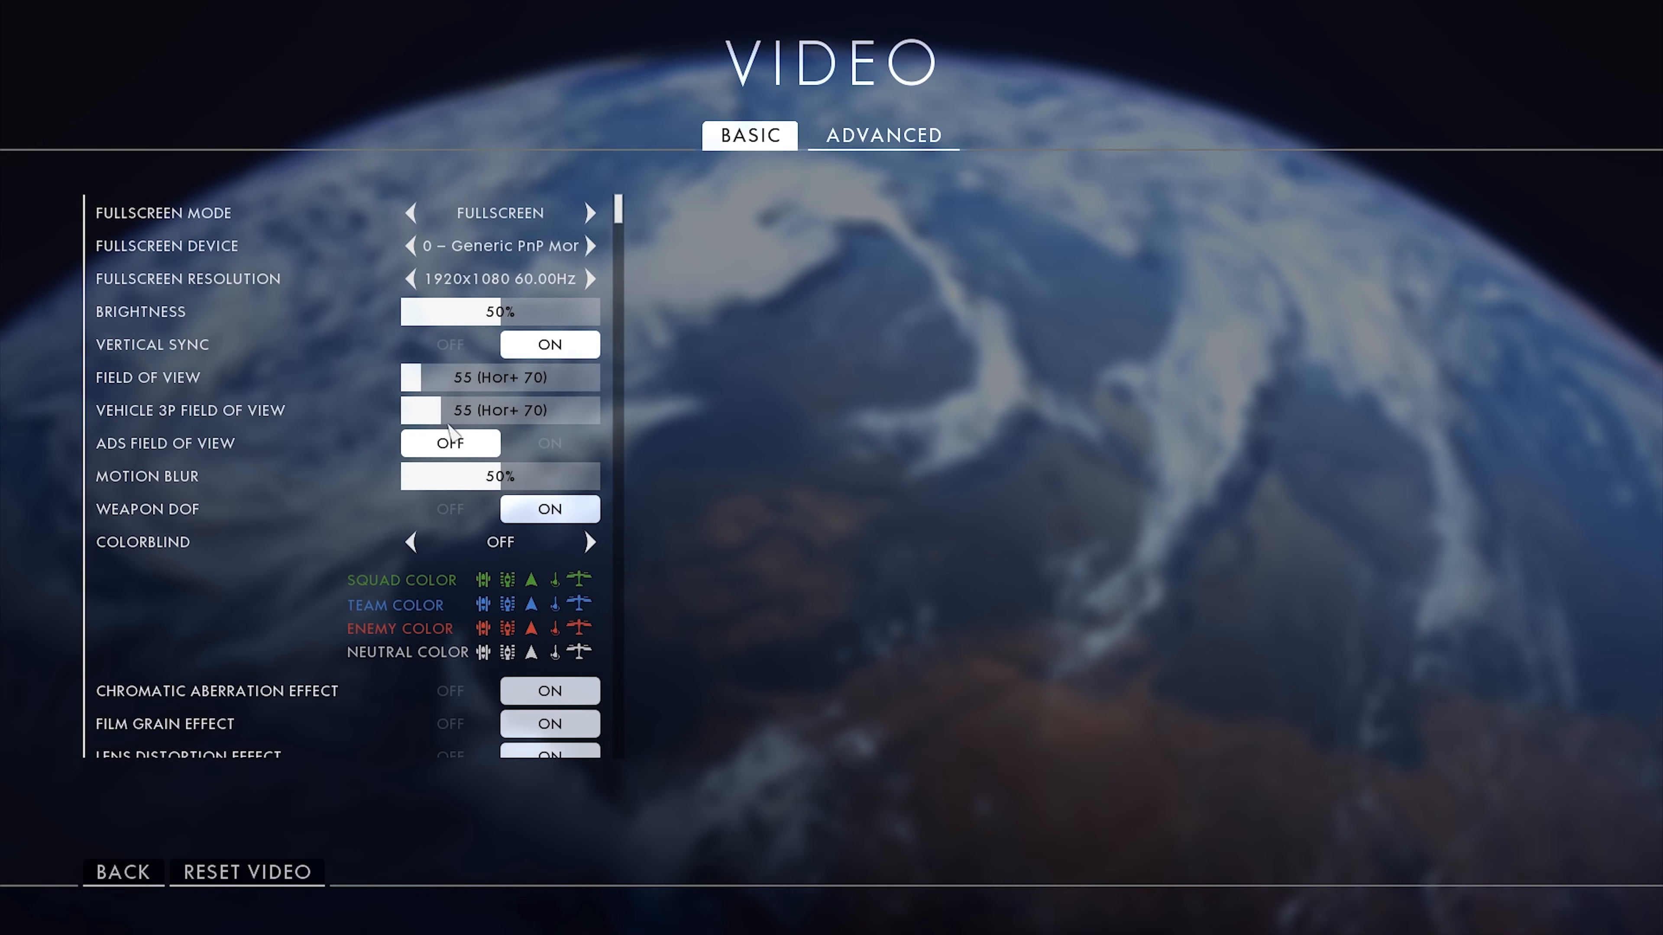
click(882, 136)
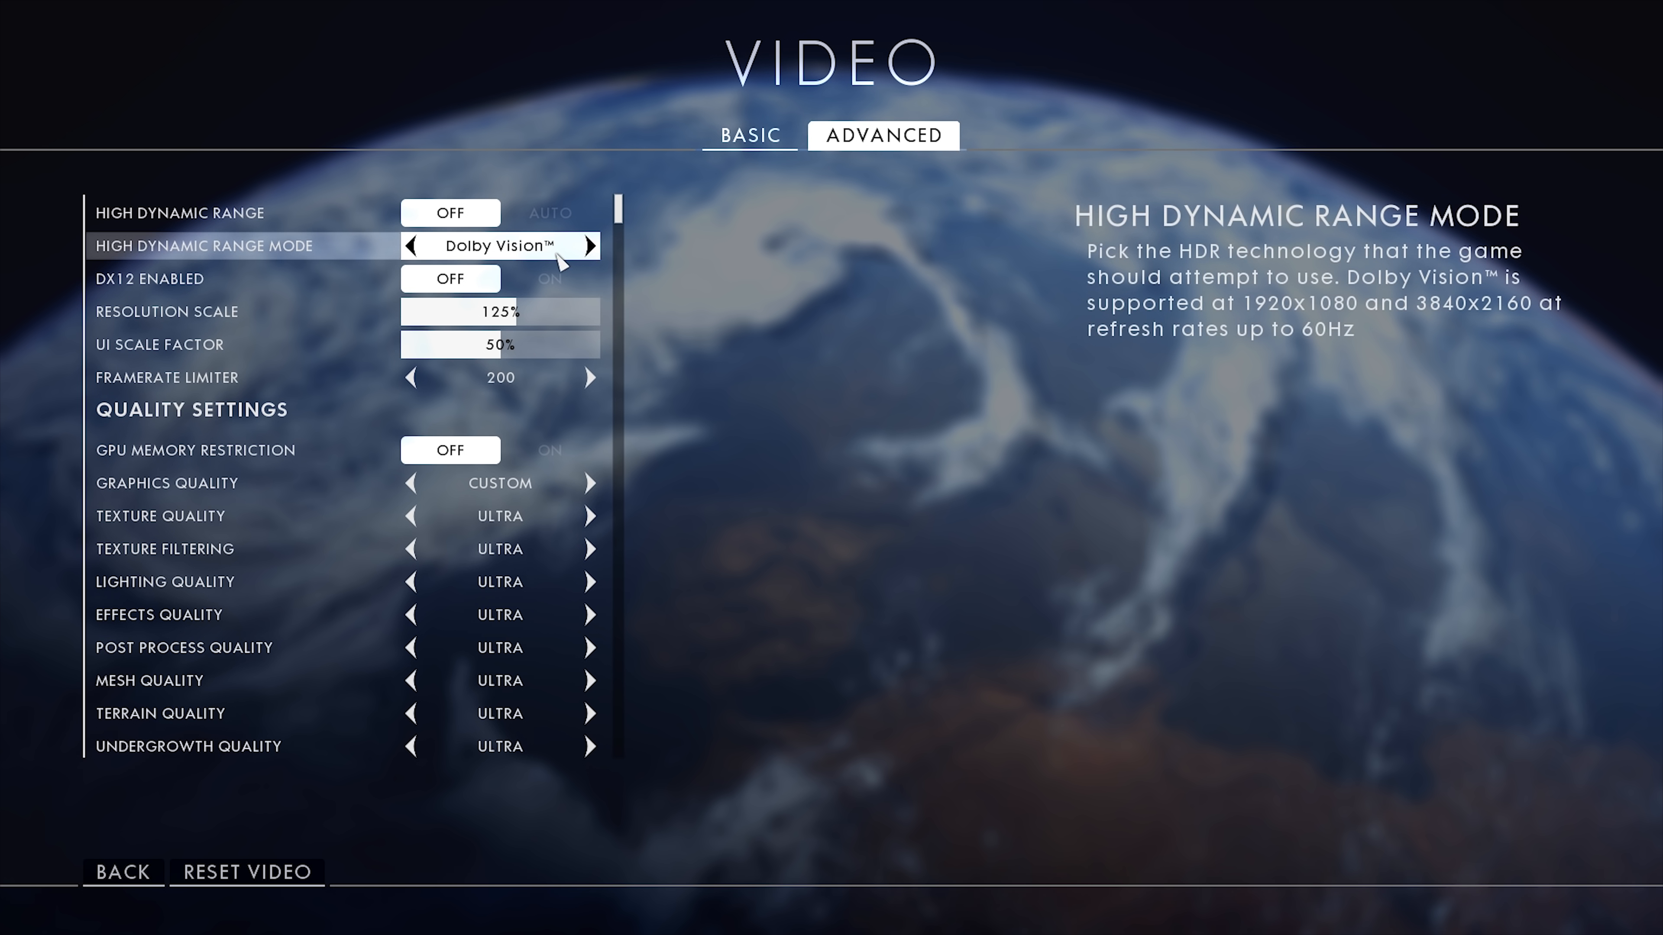
mouse_move(414, 254)
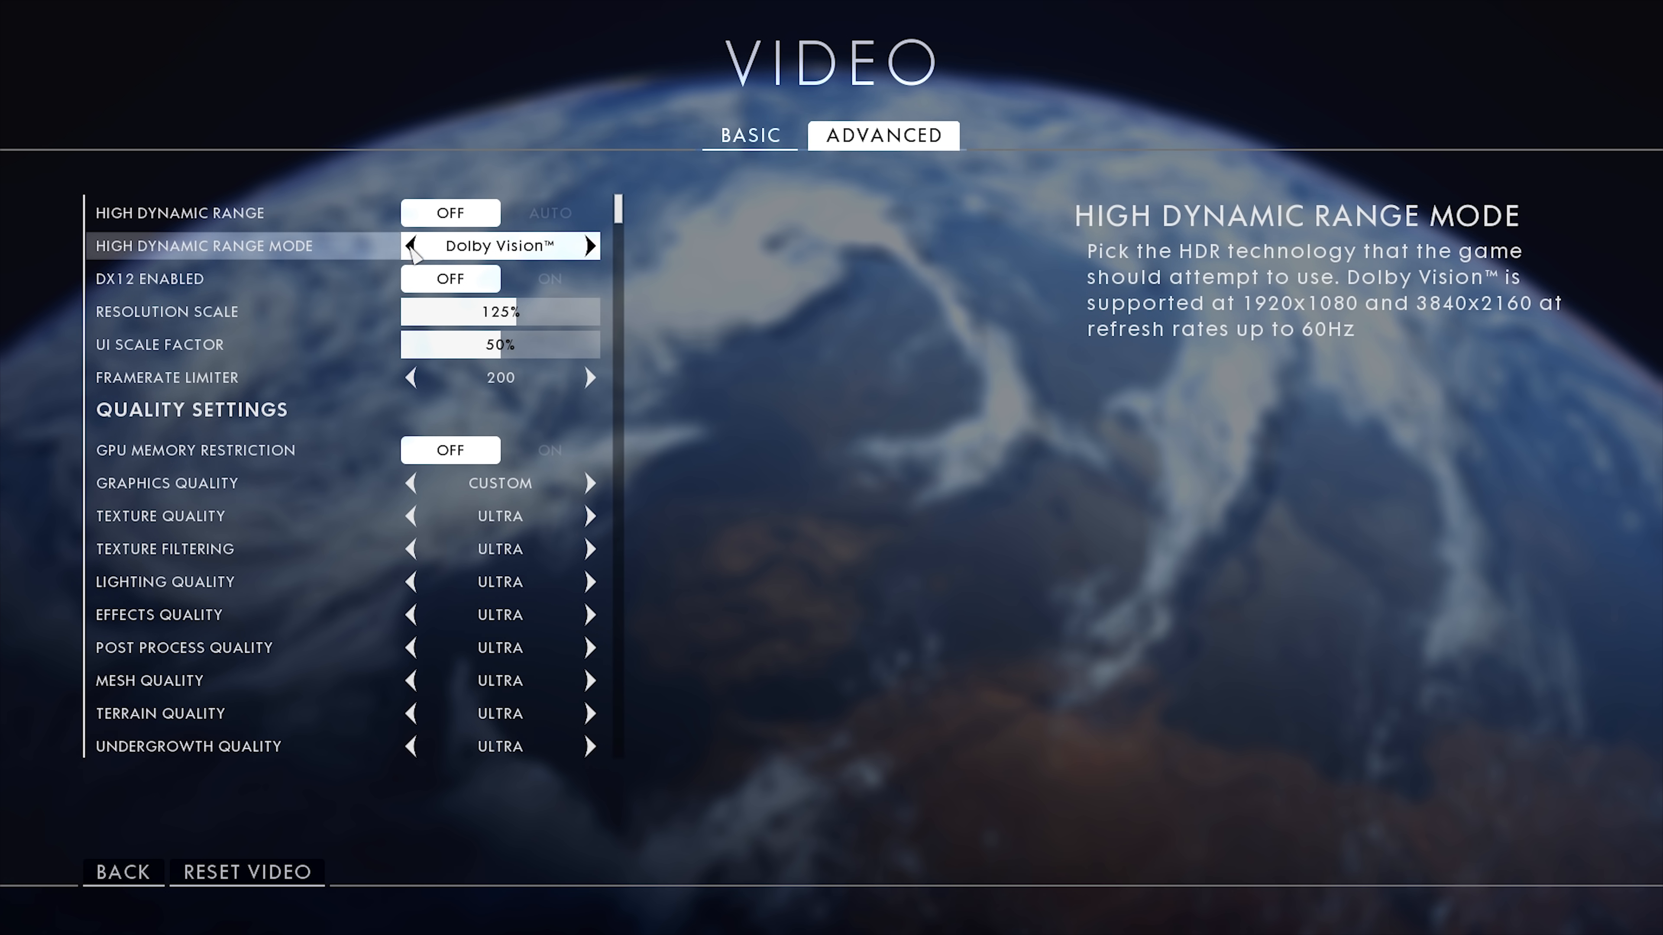
mouse_move(599, 255)
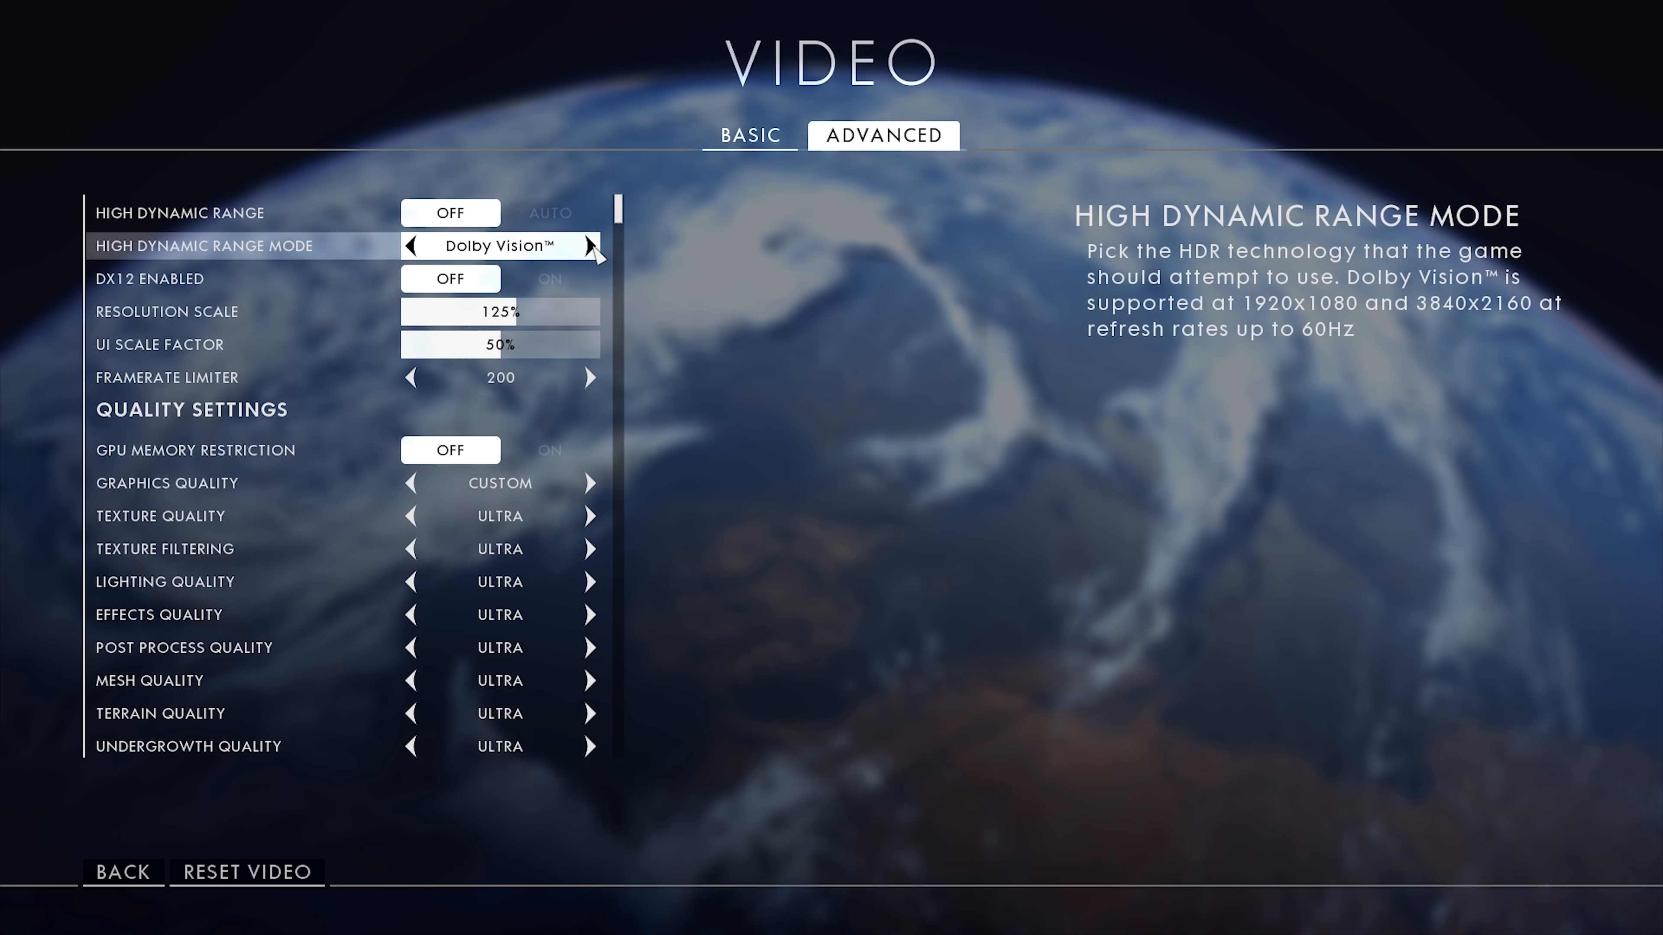